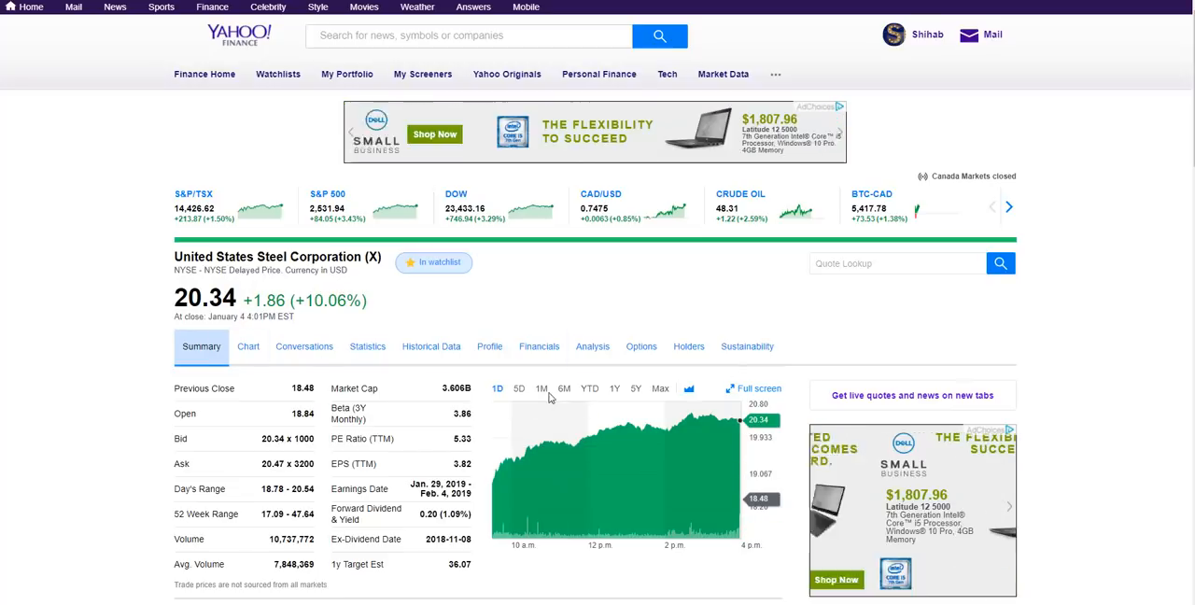
# - Switch to the Questrade account's Executions list of past US Steel trades
pyautogui.click(542, 389)
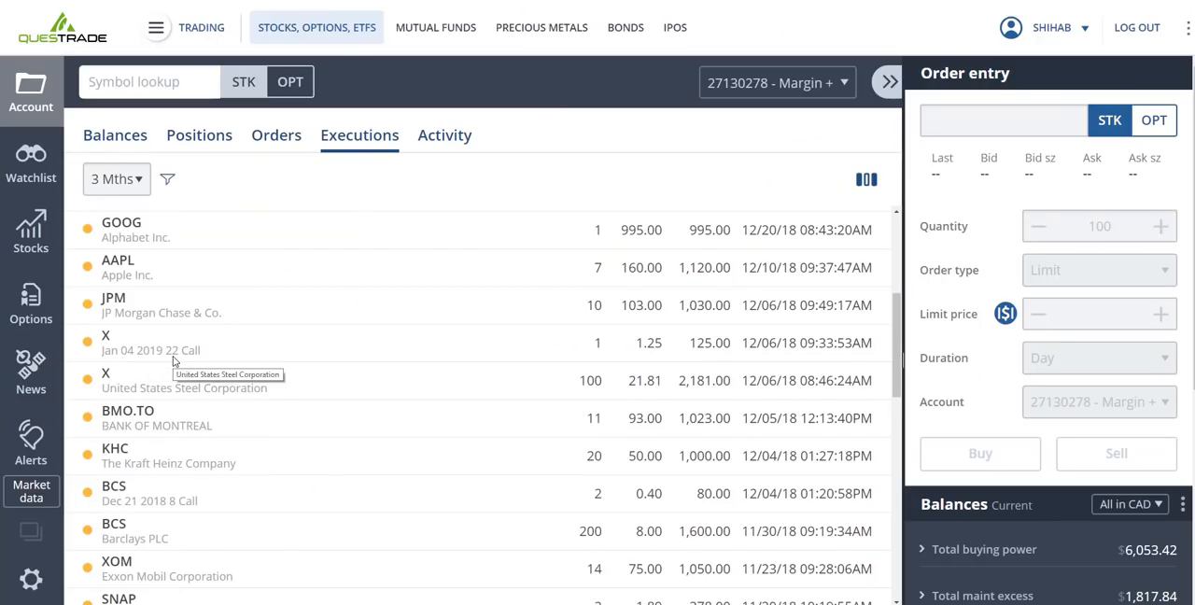
pyautogui.moveTo(661, 364)
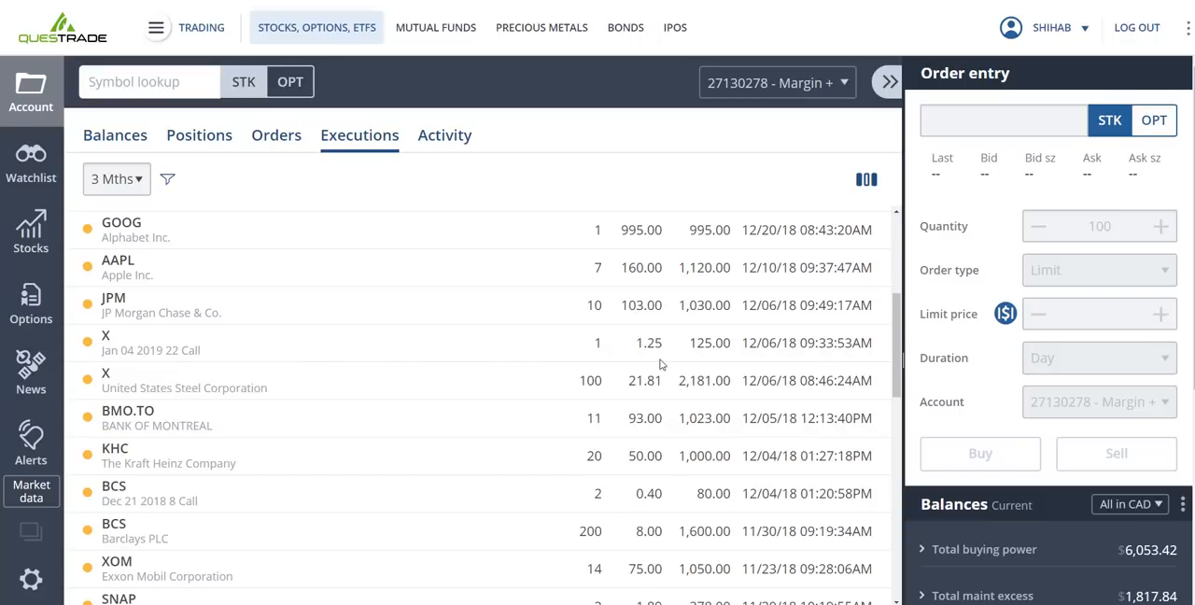
pyautogui.moveTo(650, 355)
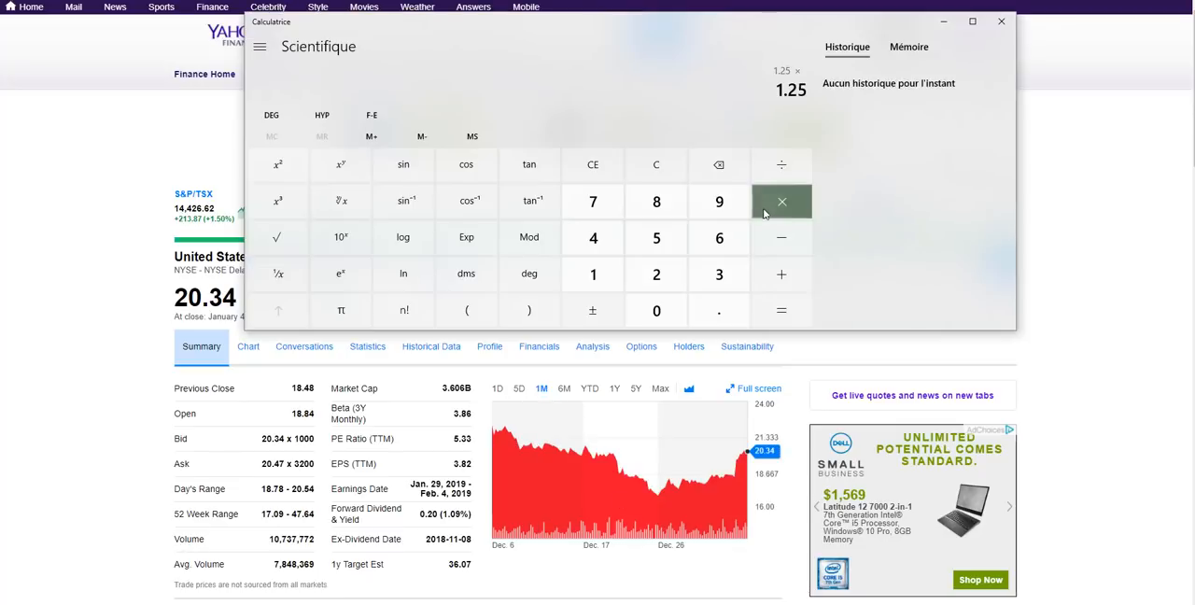
# - Multiply the 1.25 premium by 100 and divide the 114 net premium by 2180
pyautogui.click(658, 310)
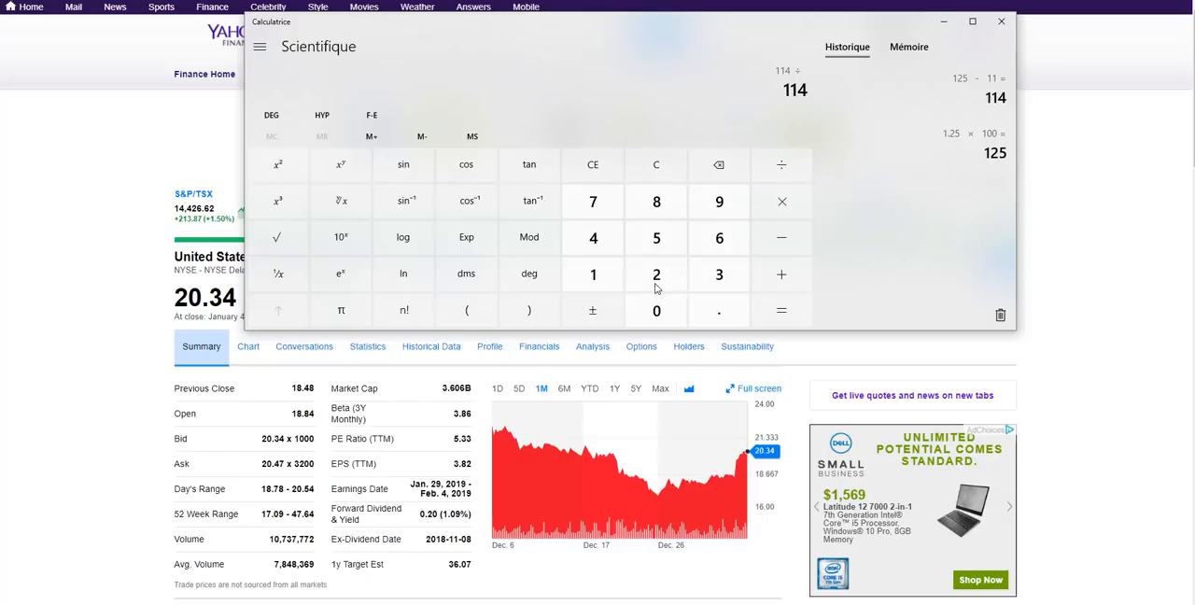
pyautogui.click(781, 310)
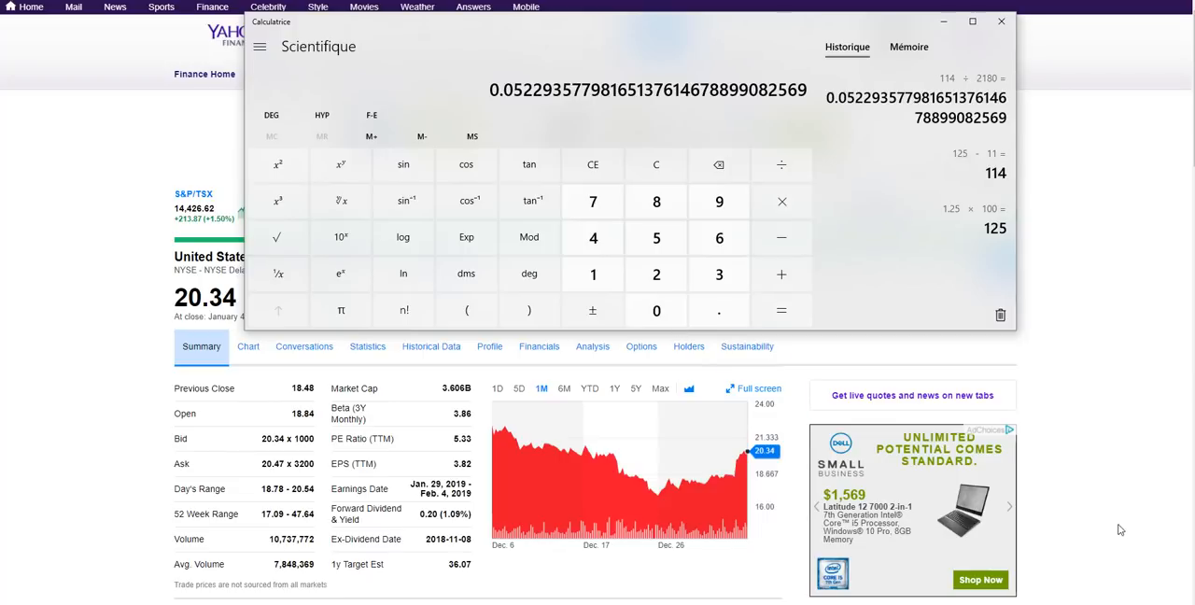
pyautogui.moveTo(781, 262)
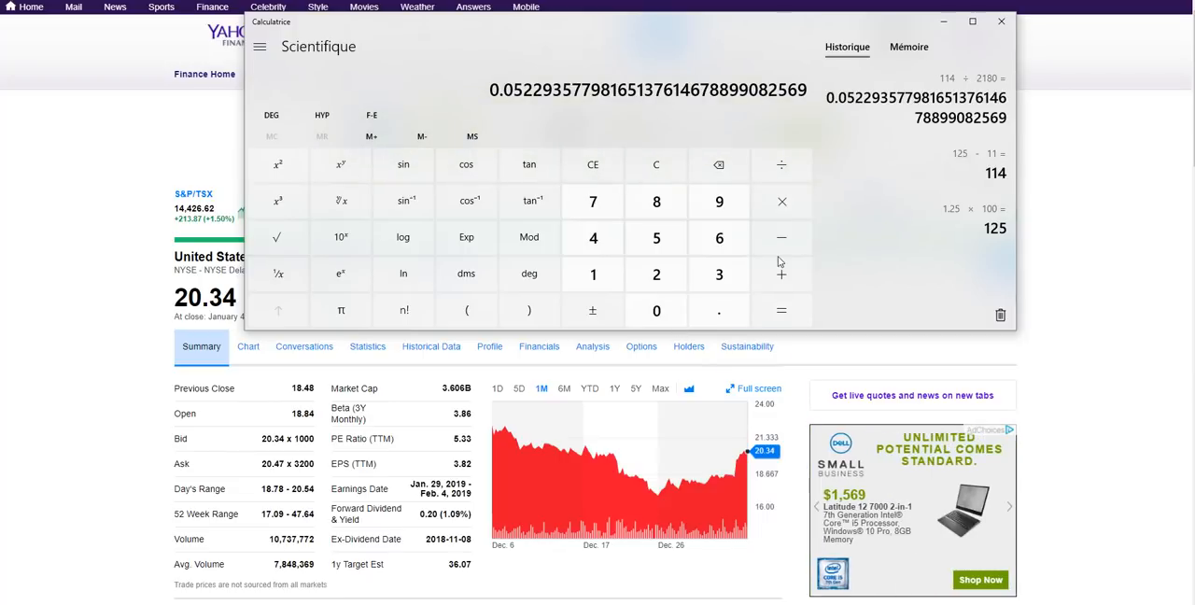
pyautogui.moveTo(781, 203)
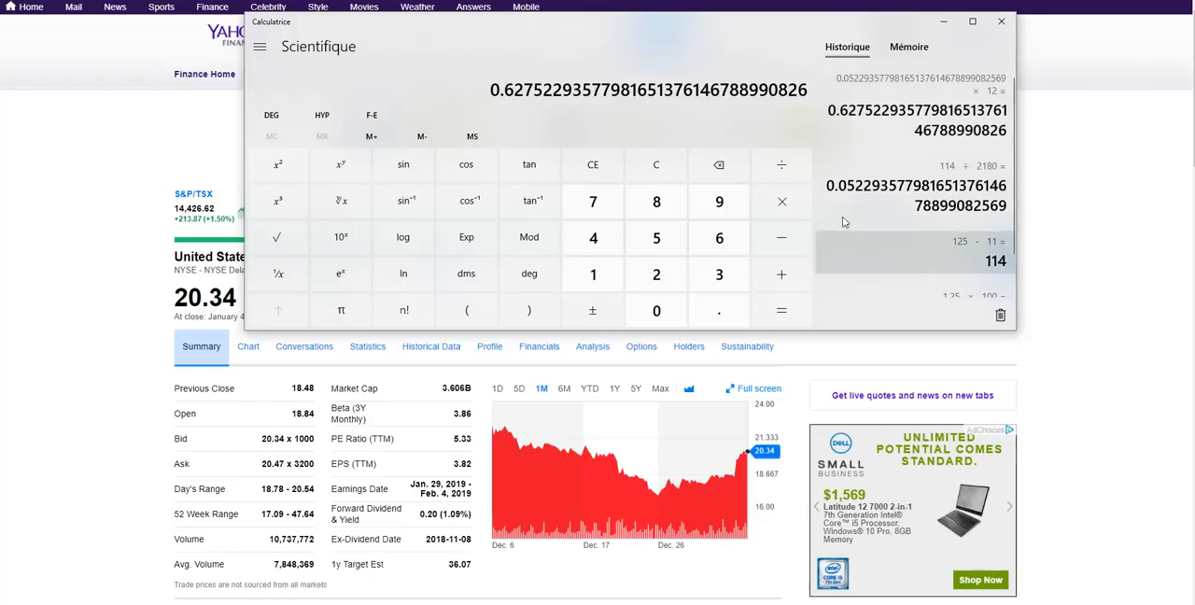
# - Return to the US Steel quote page and show its five-day price chart
pyautogui.click(1001, 18)
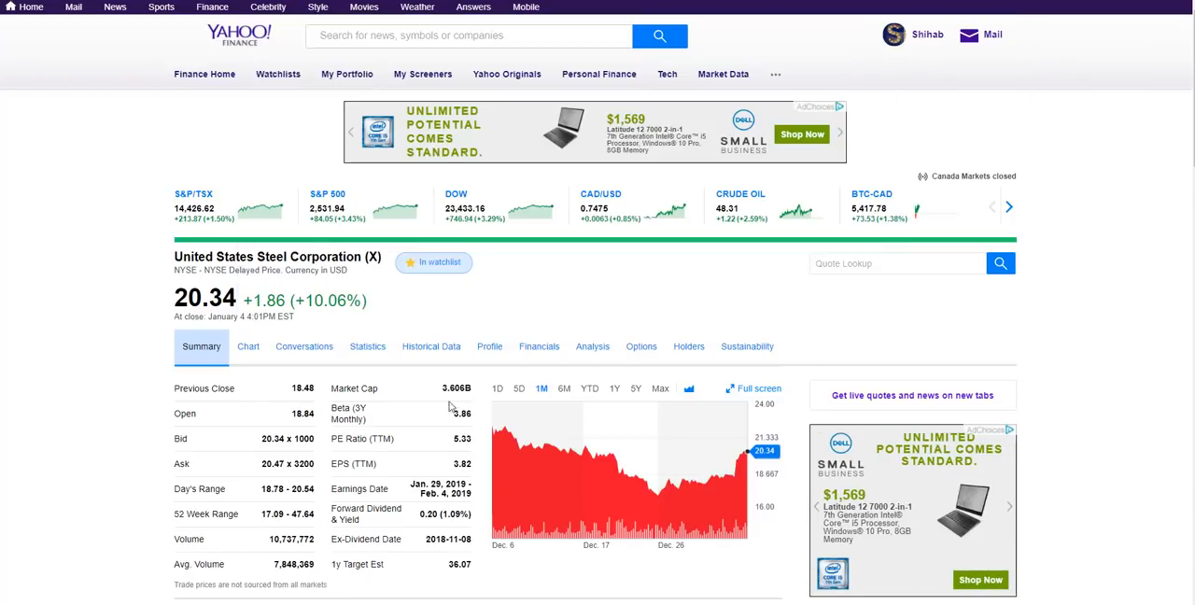
pyautogui.moveTo(558, 457)
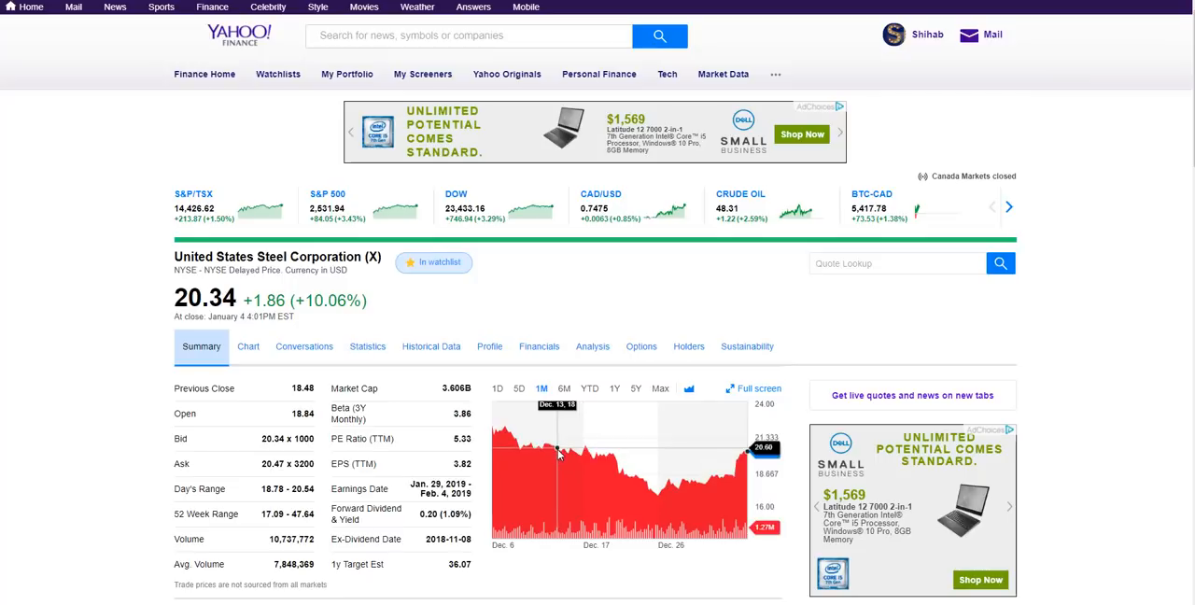
pyautogui.moveTo(599, 450)
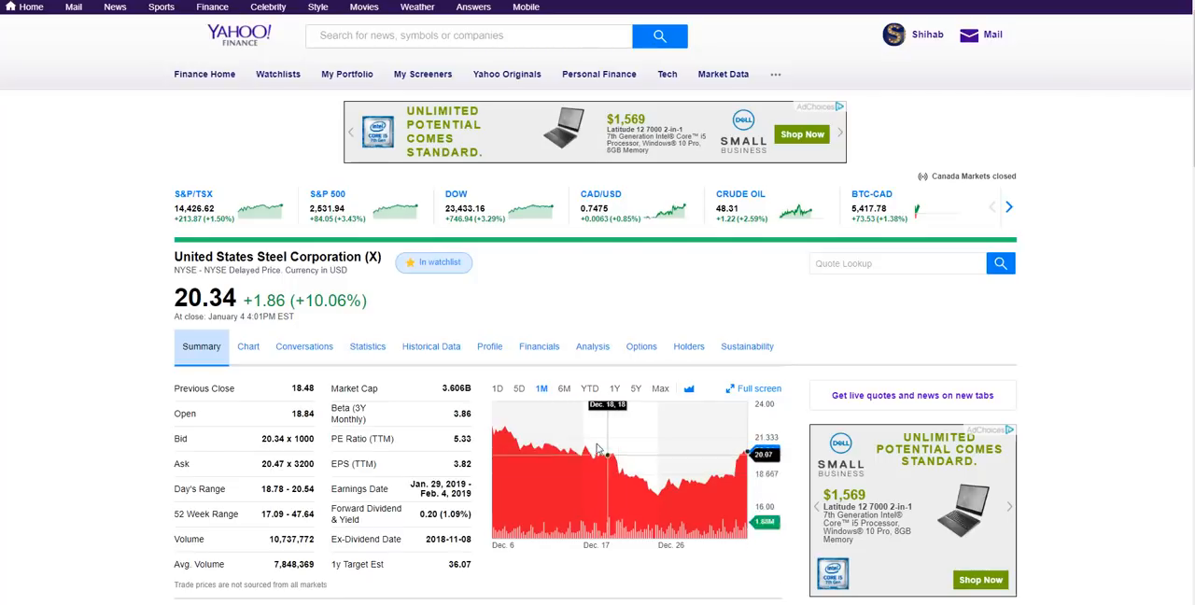
pyautogui.moveTo(657, 493)
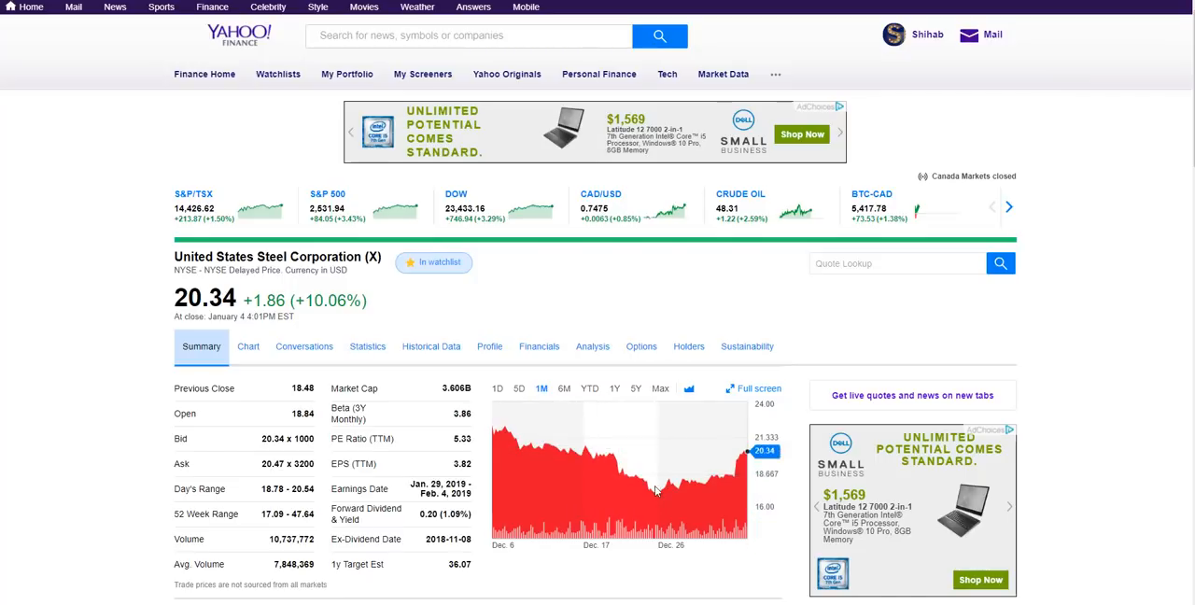
pyautogui.moveTo(655, 519)
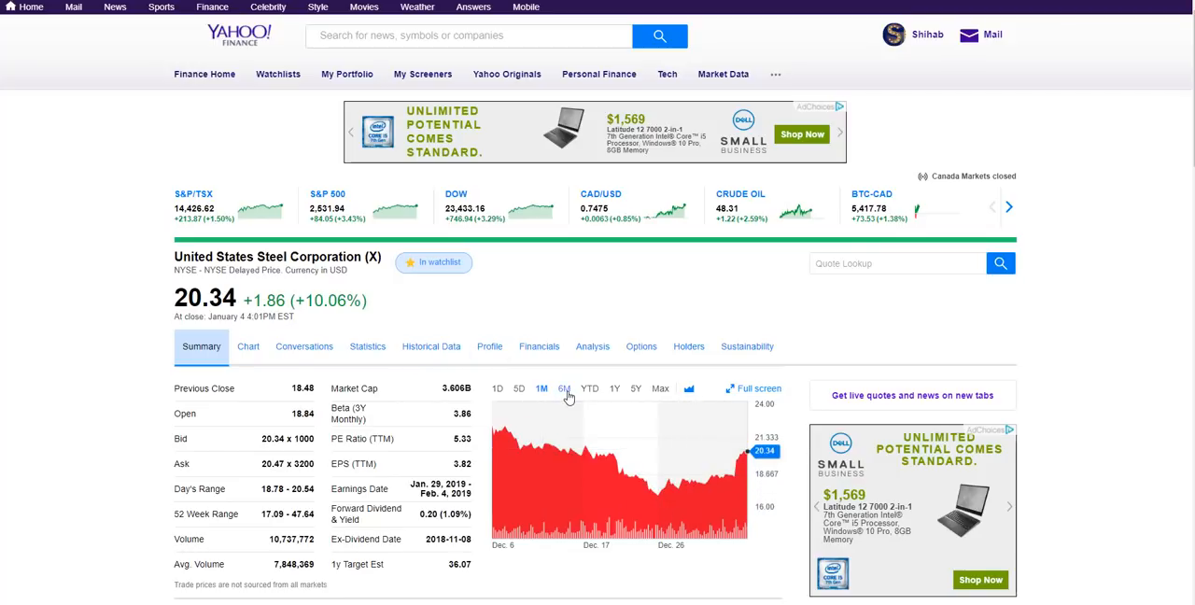
pyautogui.click(519, 388)
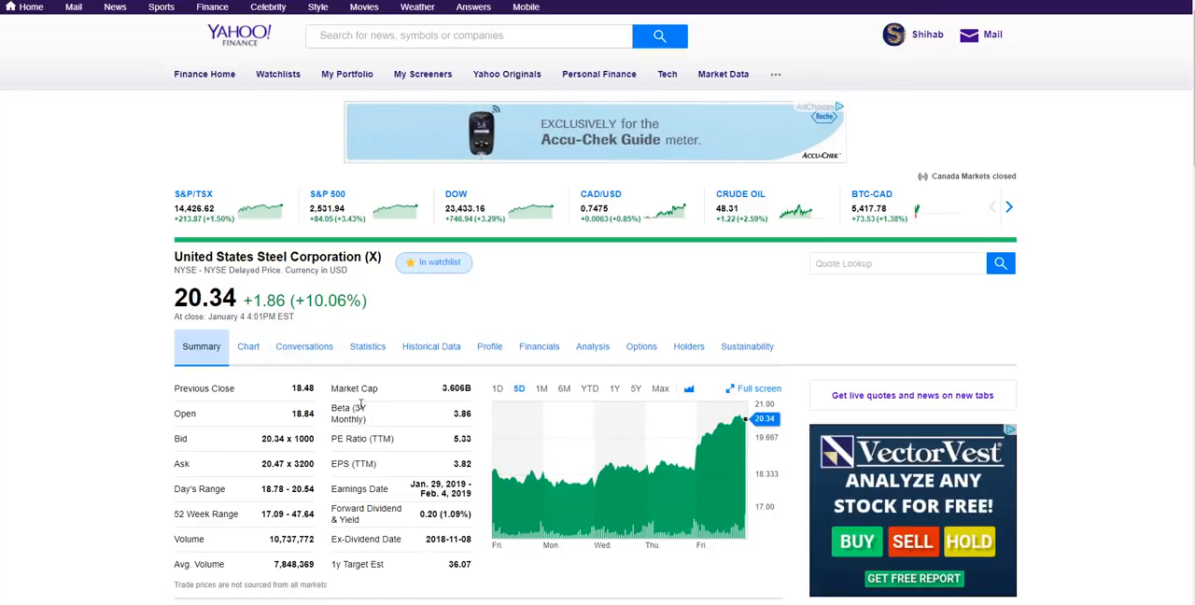
pyautogui.moveTo(710, 481)
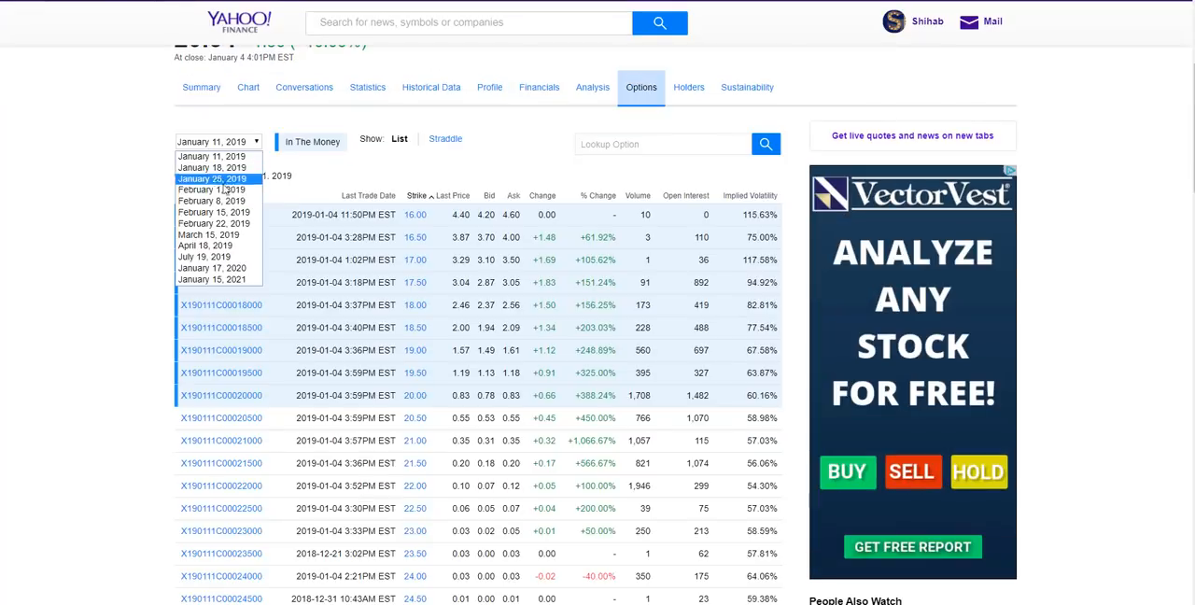
# - Show the US Steel calls expiring February 8, 2019 and scroll through the strikes
pyautogui.click(213, 200)
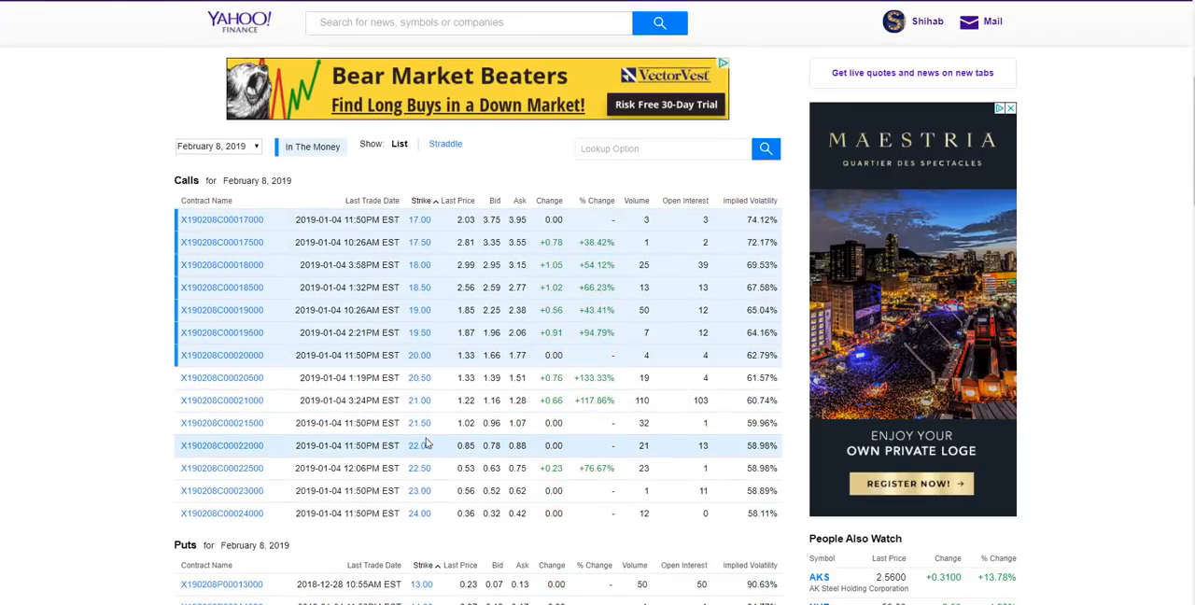
pyautogui.moveTo(420, 450)
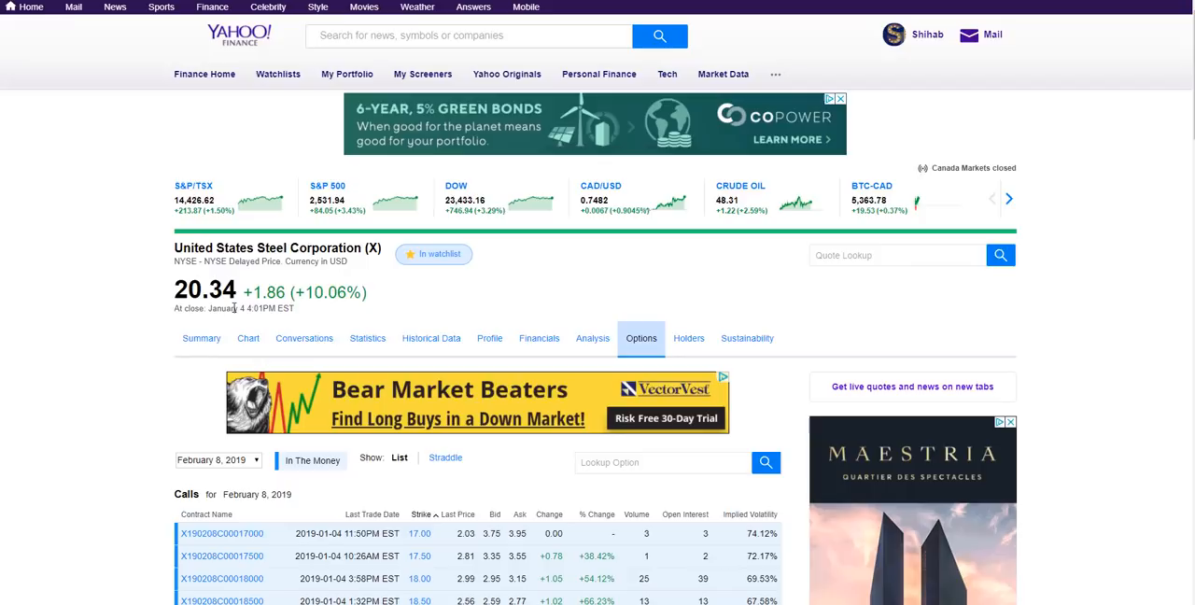
pyautogui.scroll(-3)
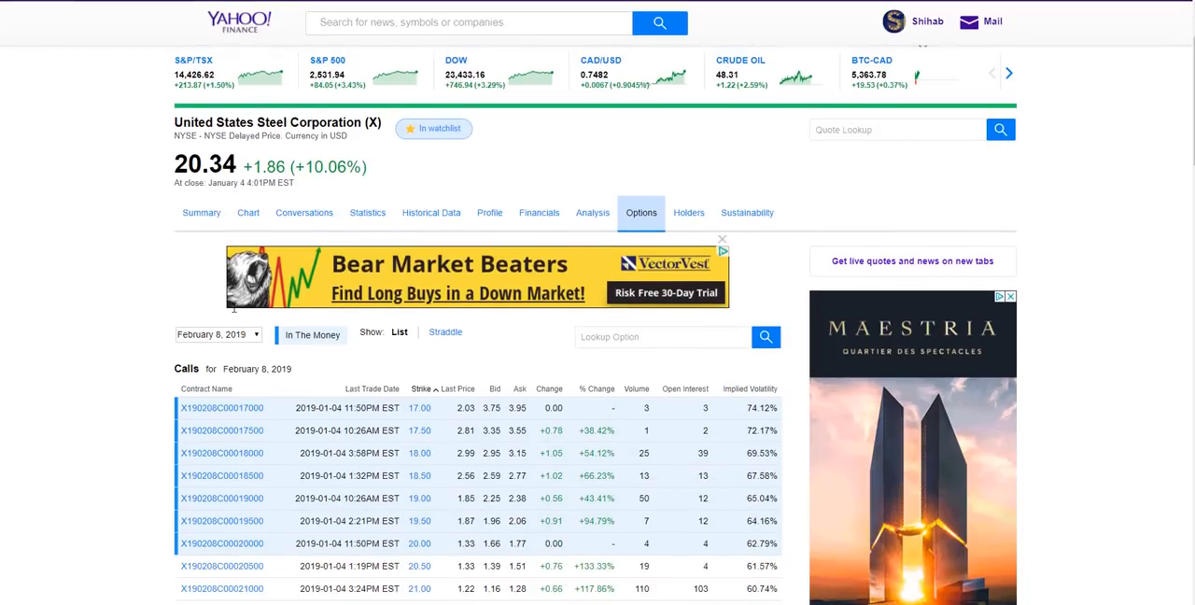
pyautogui.scroll(-3)
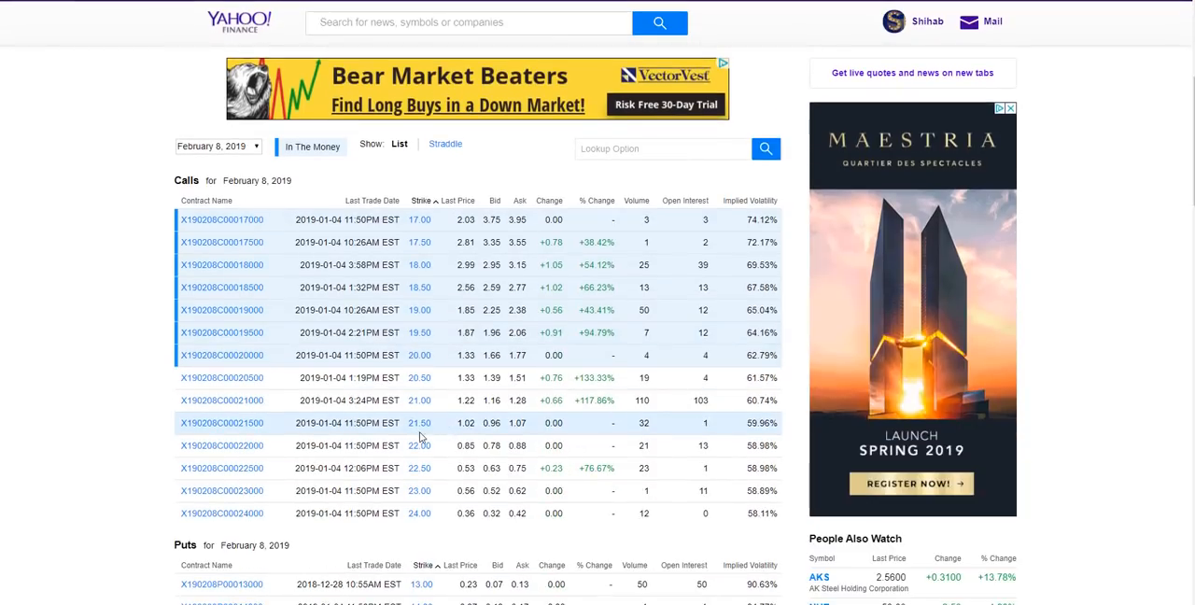
pyautogui.moveTo(418, 450)
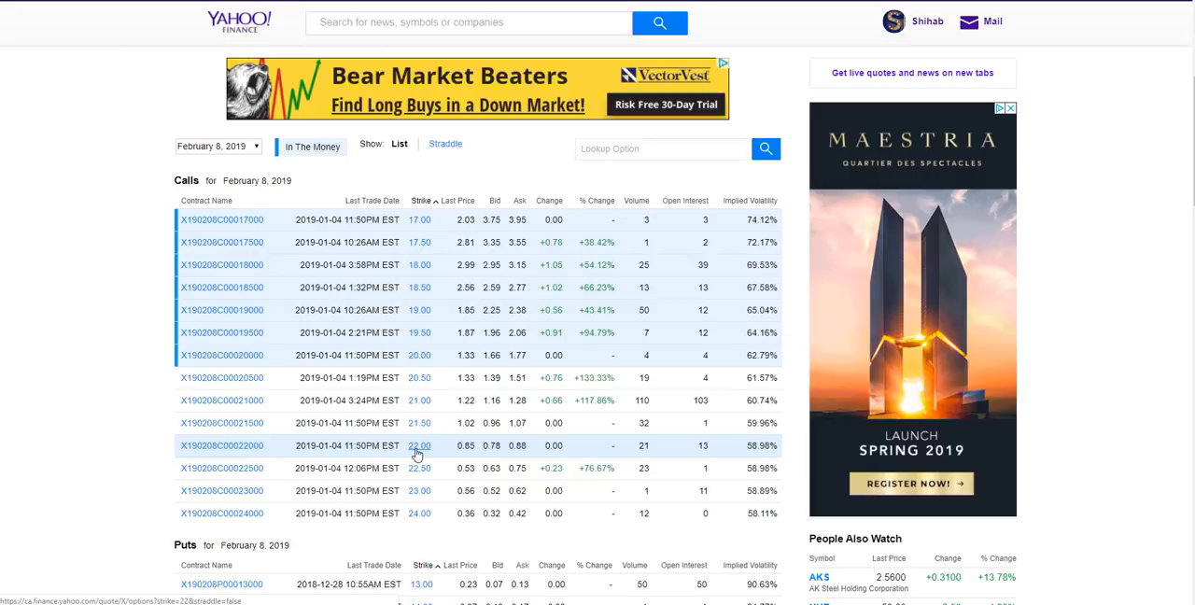
pyautogui.moveTo(426, 452)
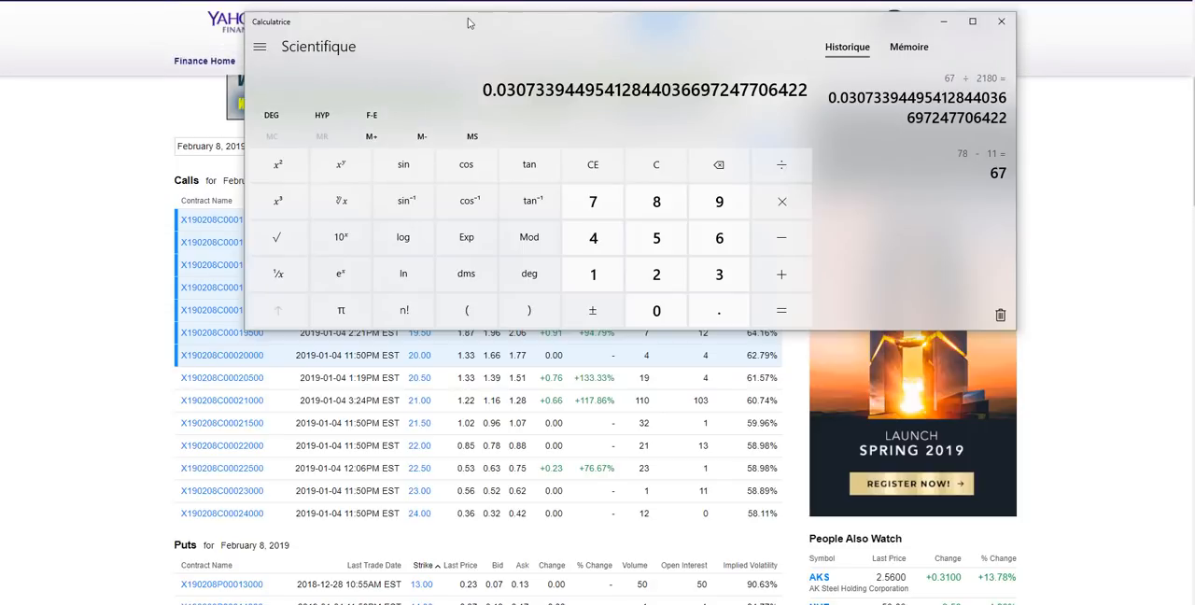
# - Reposition the calculator over the calls table, get 116 − 11 = 105 and start dividing by 2180
pyautogui.moveTo(467, 22); pyautogui.dragTo(452, 475)
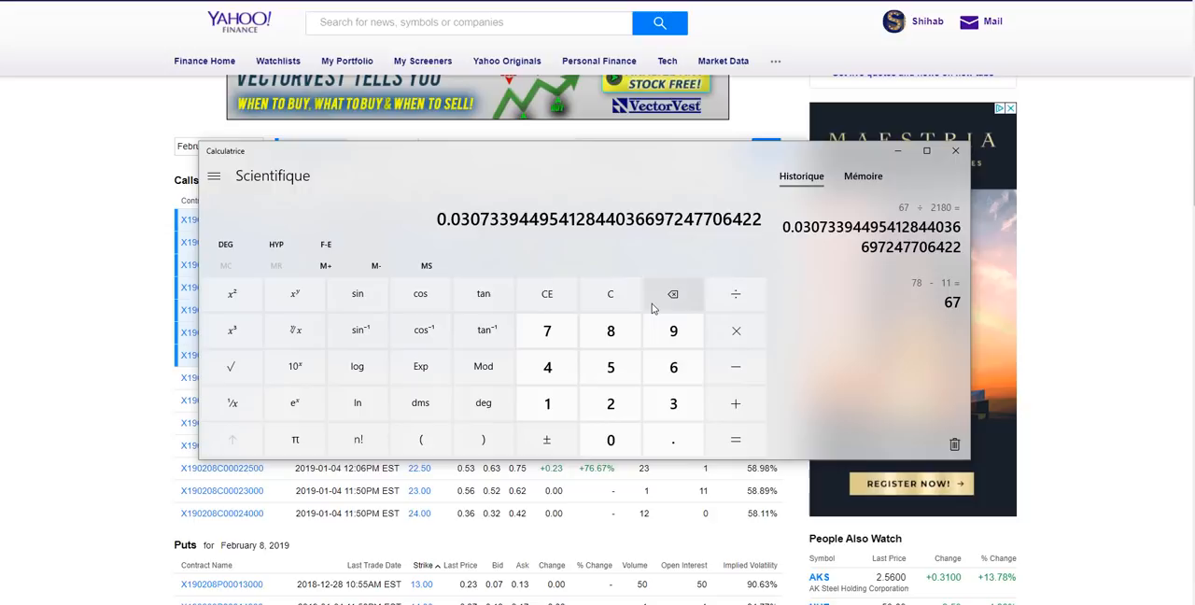
pyautogui.moveTo(683, 177)
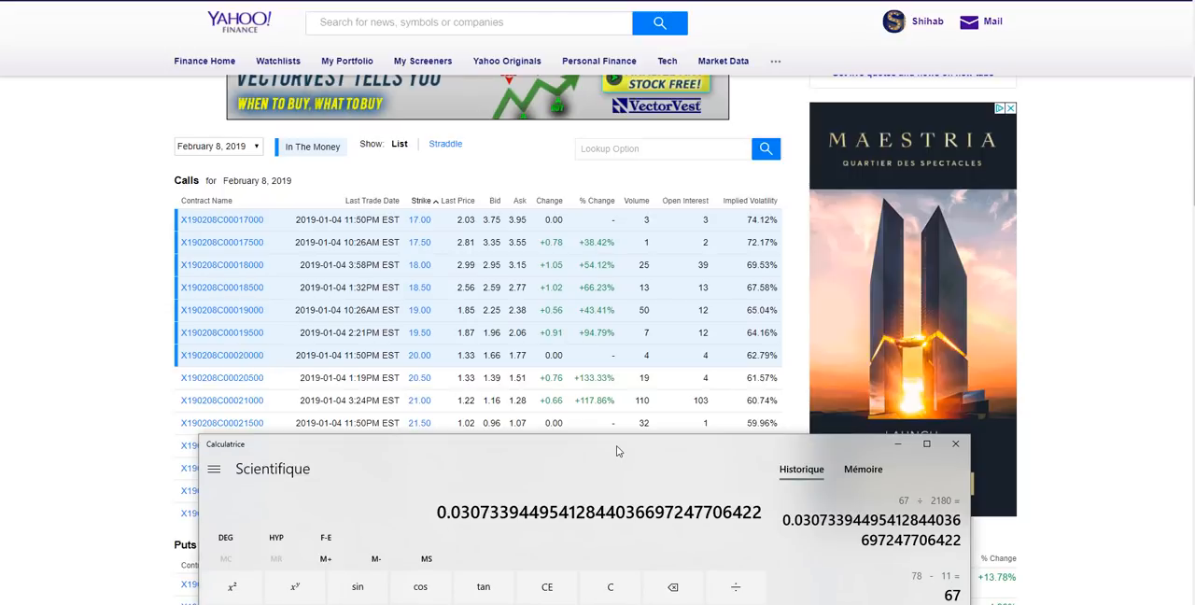
pyautogui.moveTo(616, 452); pyautogui.dragTo(635, 456)
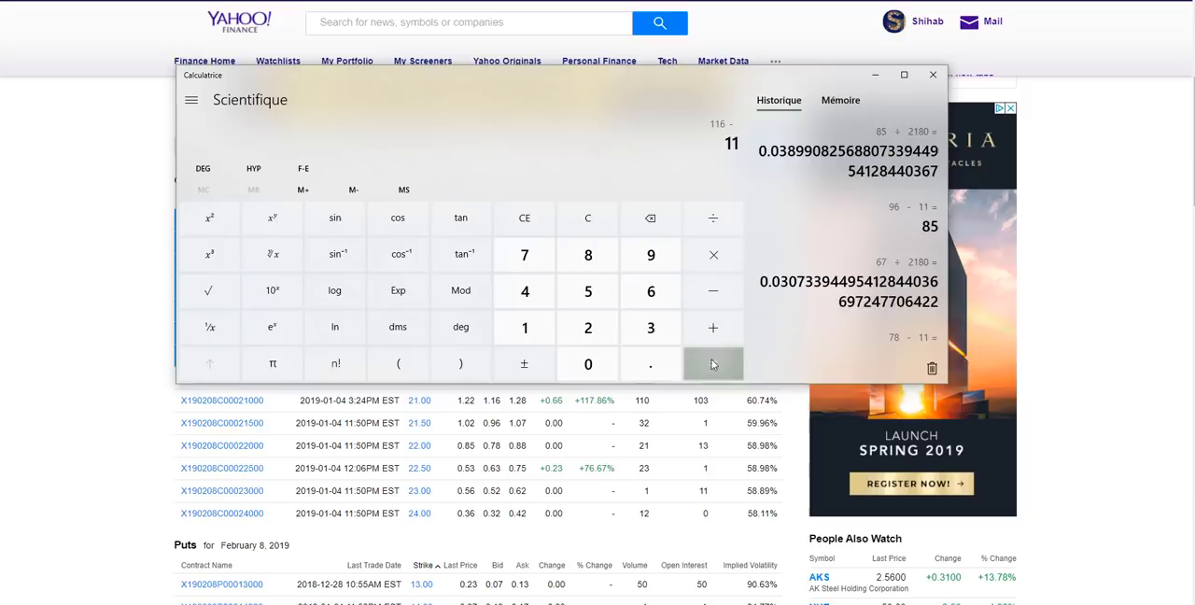
pyautogui.click(713, 362)
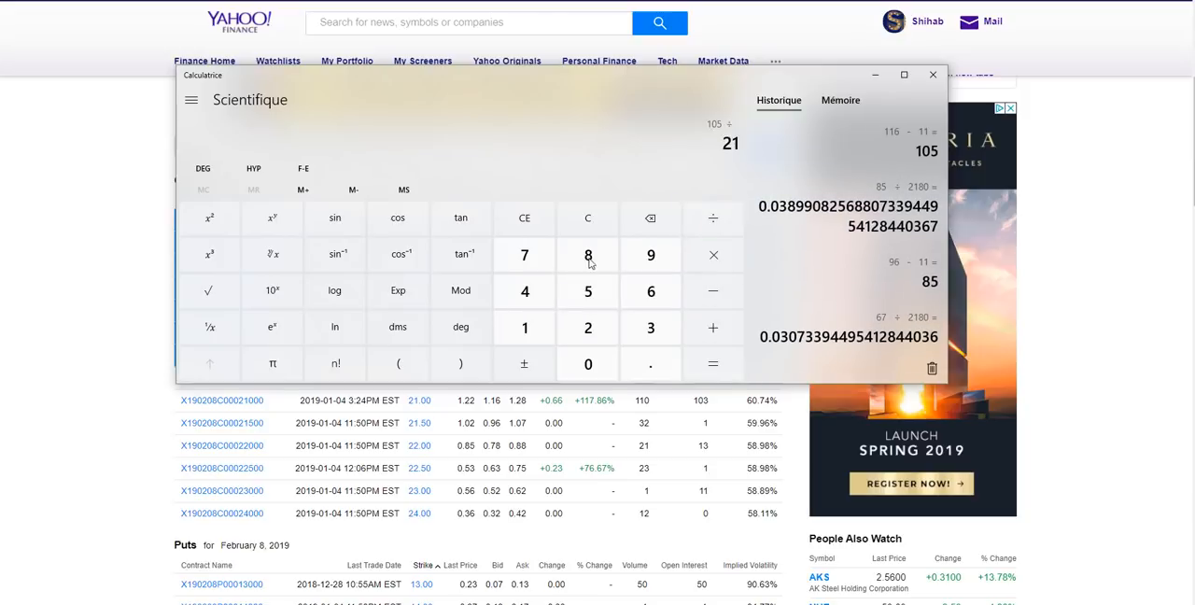
pyautogui.click(711, 362)
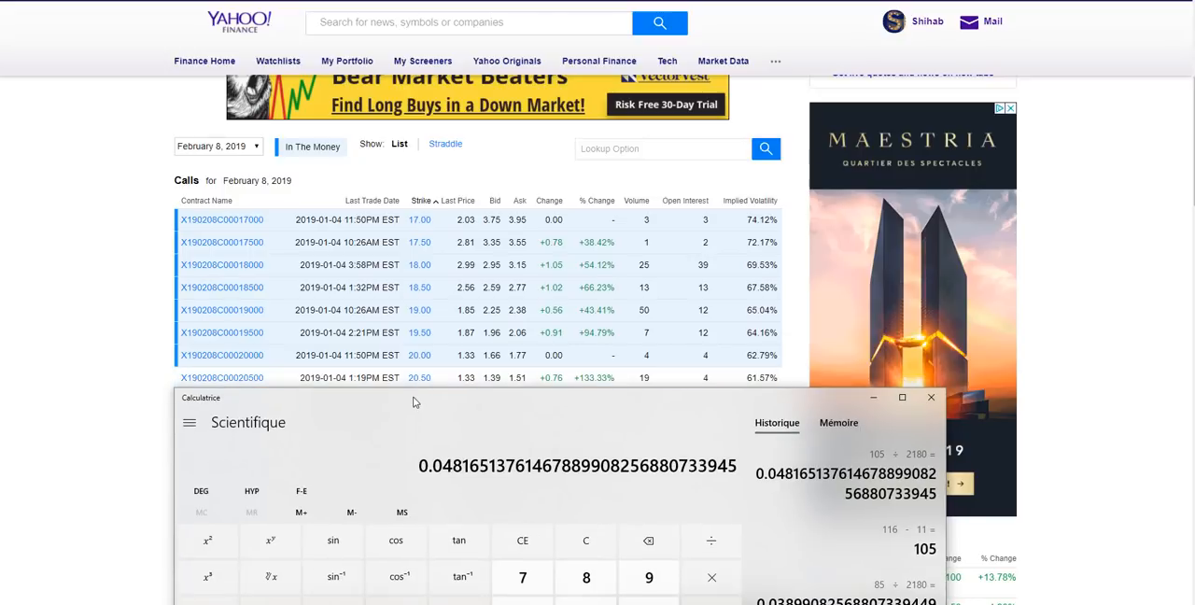
pyautogui.moveTo(527, 417)
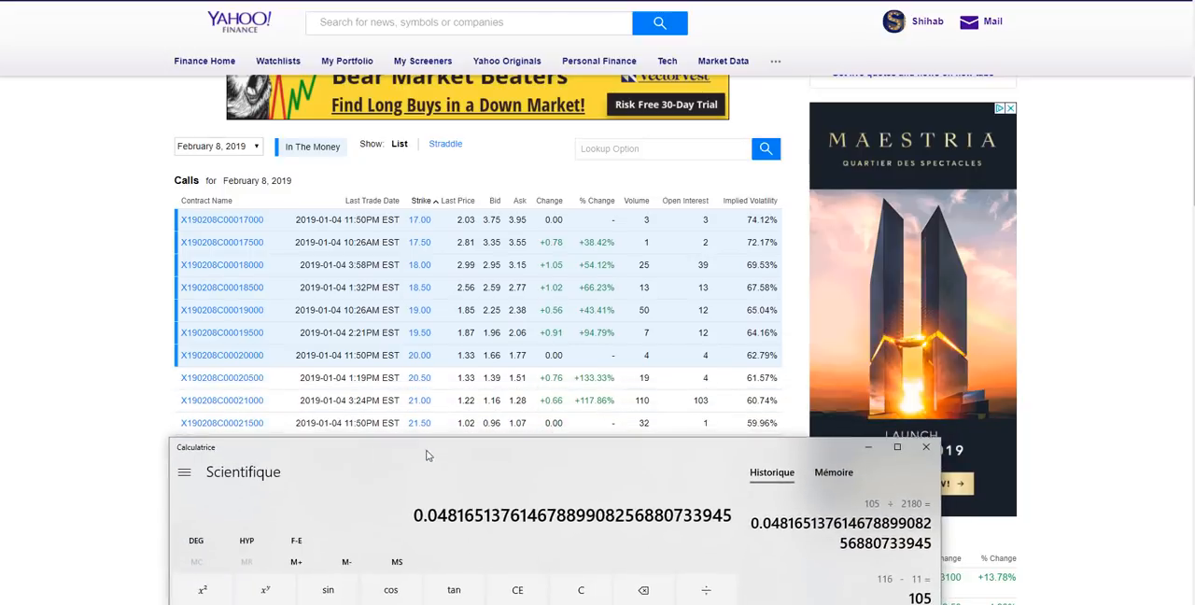
# - Move the calculator down to reveal more February 8, 2019 call rows
pyautogui.moveTo(426, 456); pyautogui.dragTo(422, 403)
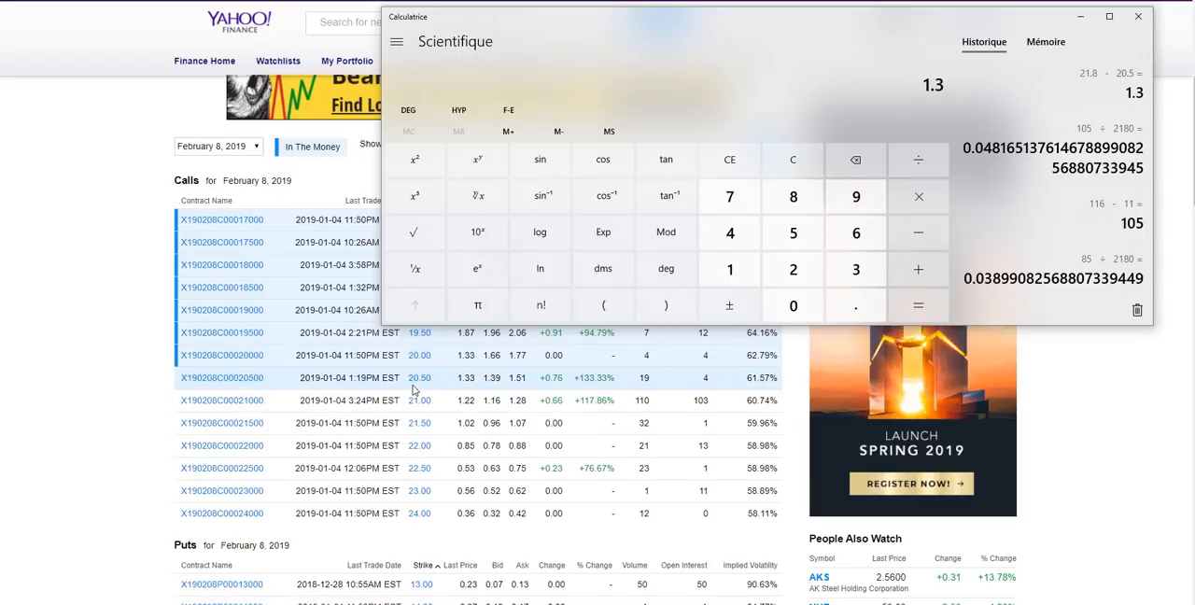
pyautogui.moveTo(441, 381)
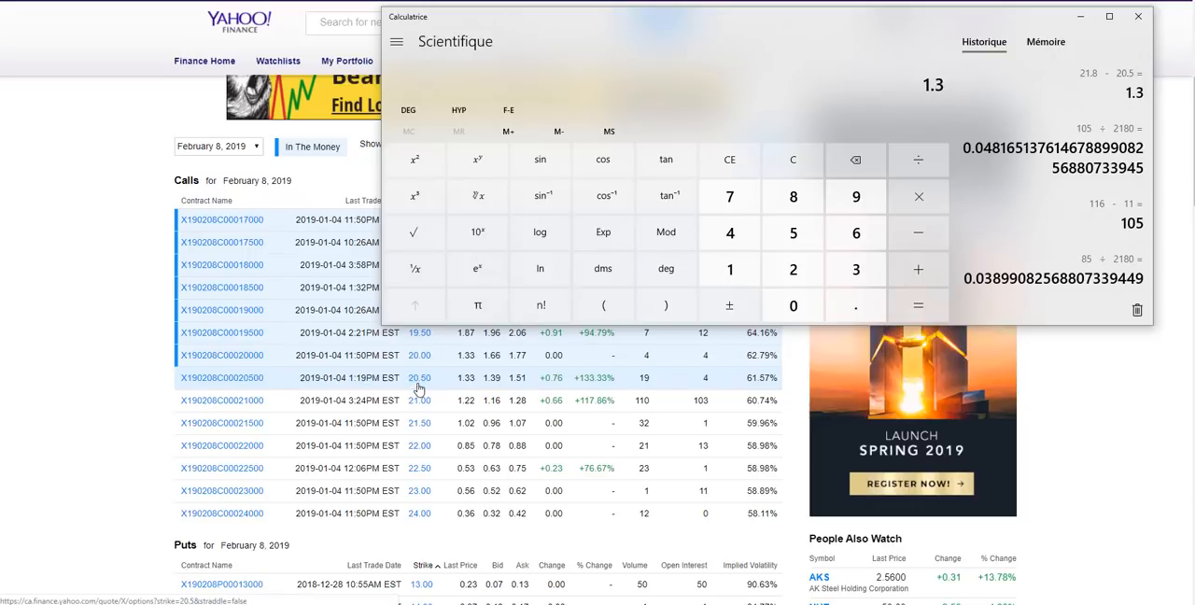
pyautogui.moveTo(938, 97)
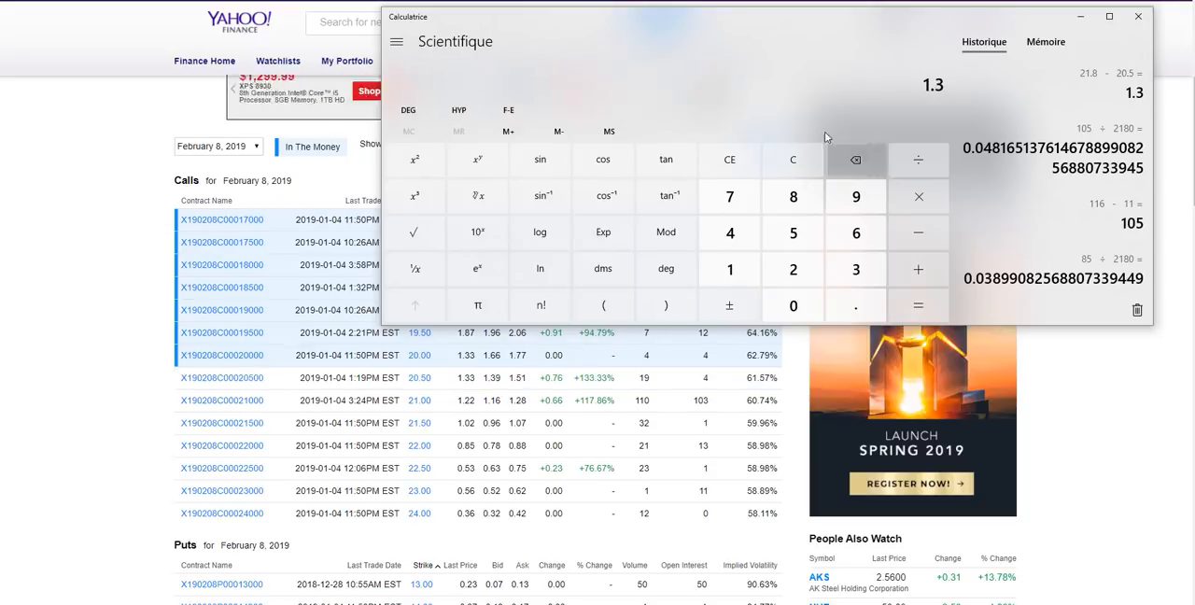
# - Get 139 − 11 = 128 and start dividing it by the 2180 cost basis
pyautogui.click(918, 232)
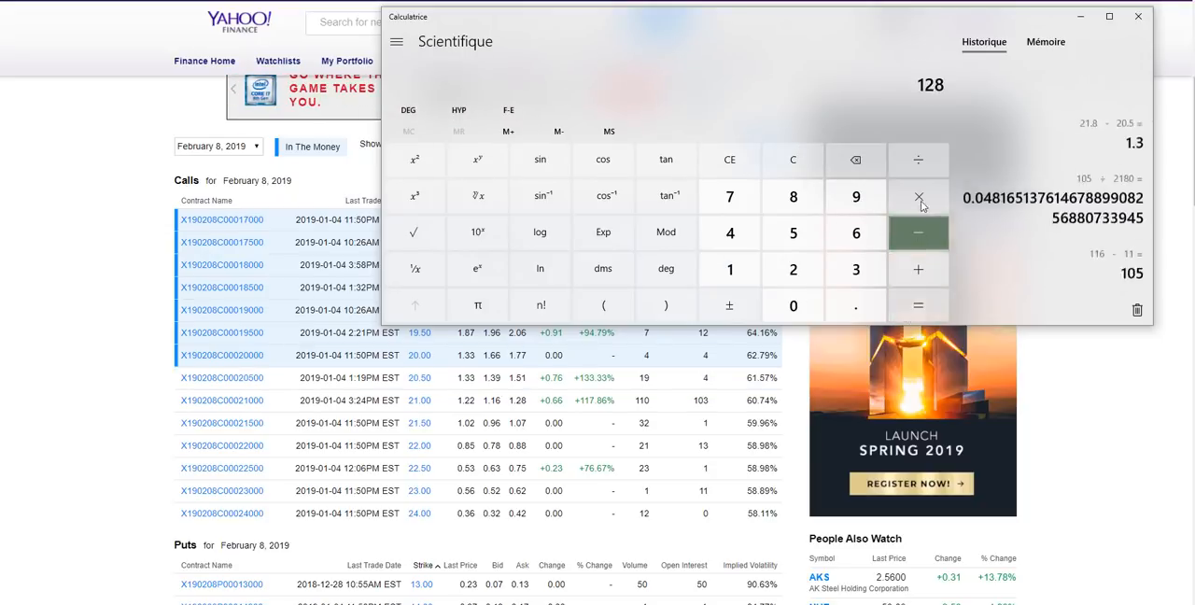
pyautogui.click(916, 307)
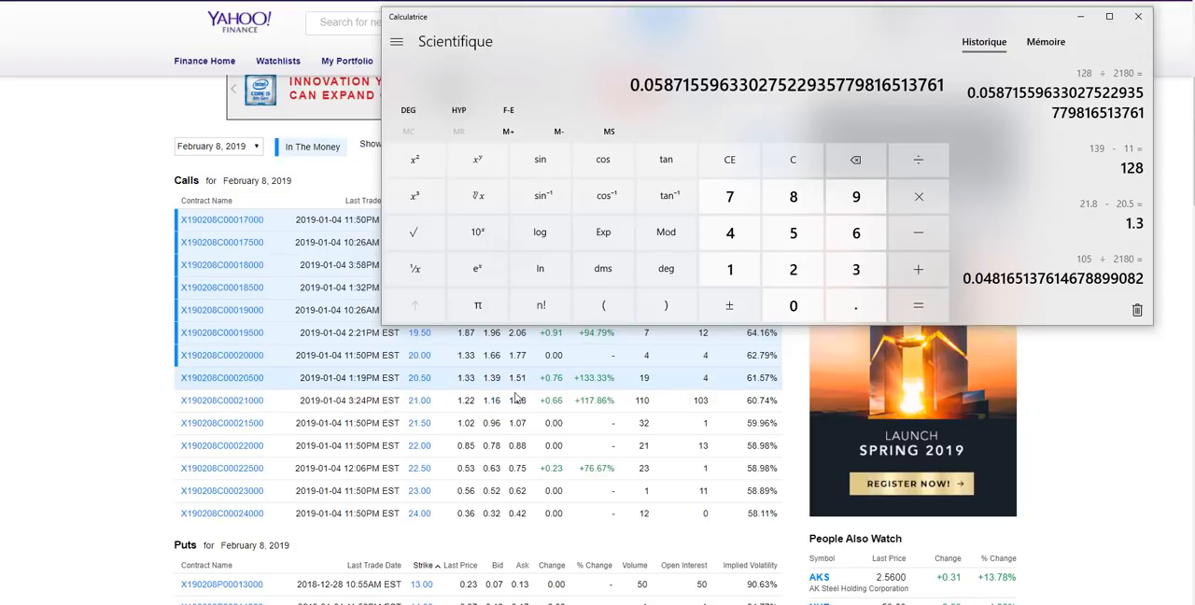
pyautogui.moveTo(497, 377)
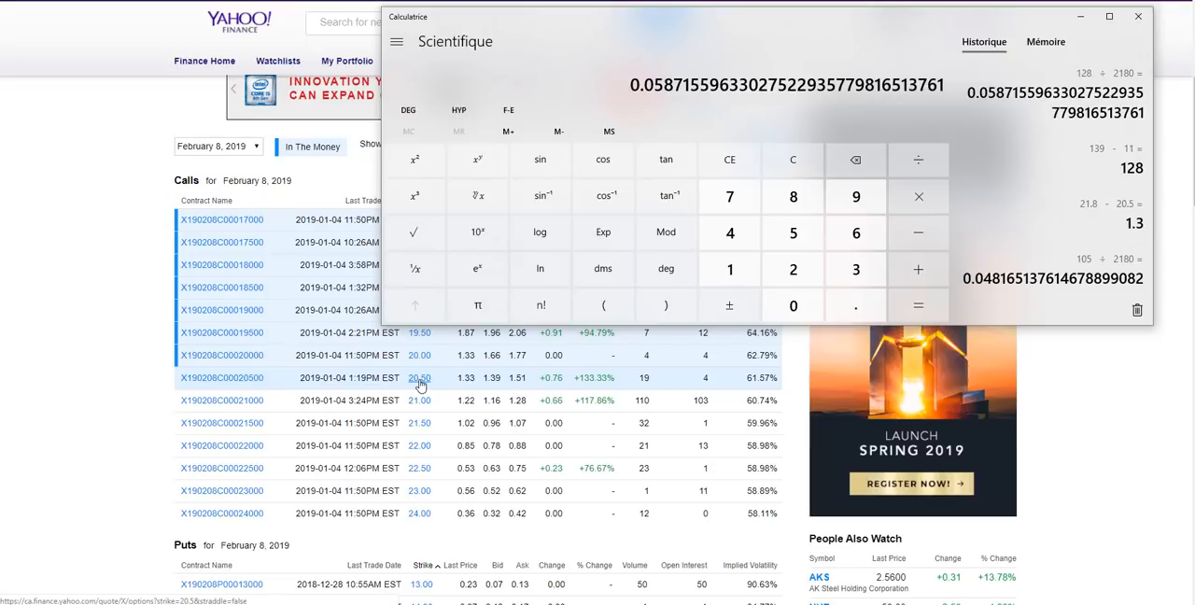
pyautogui.moveTo(422, 386)
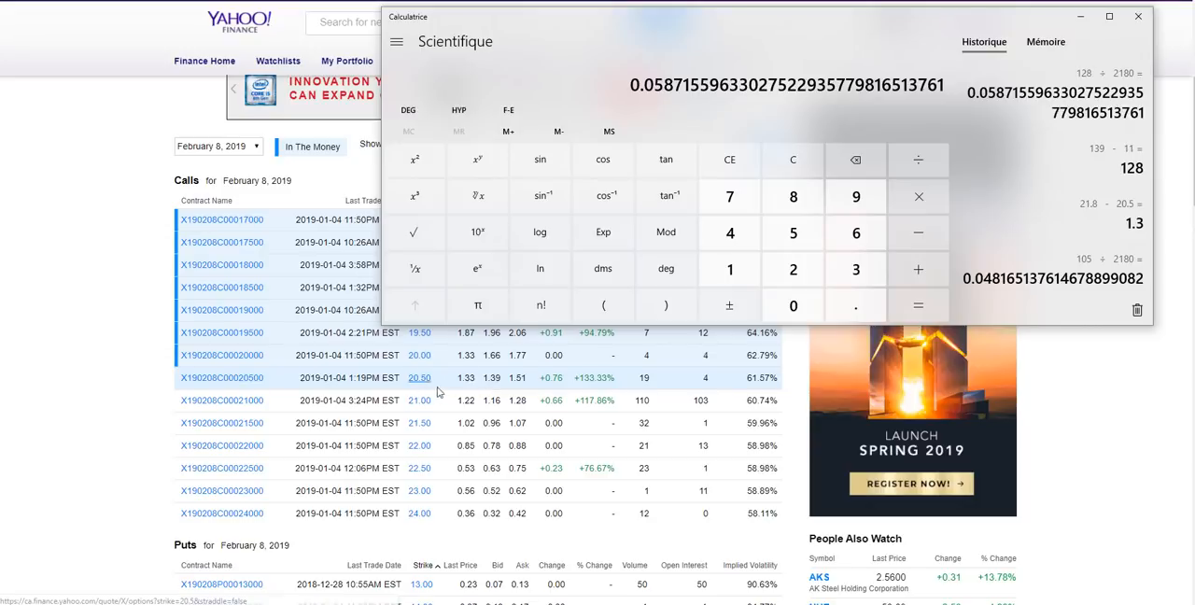
pyautogui.moveTo(437, 400)
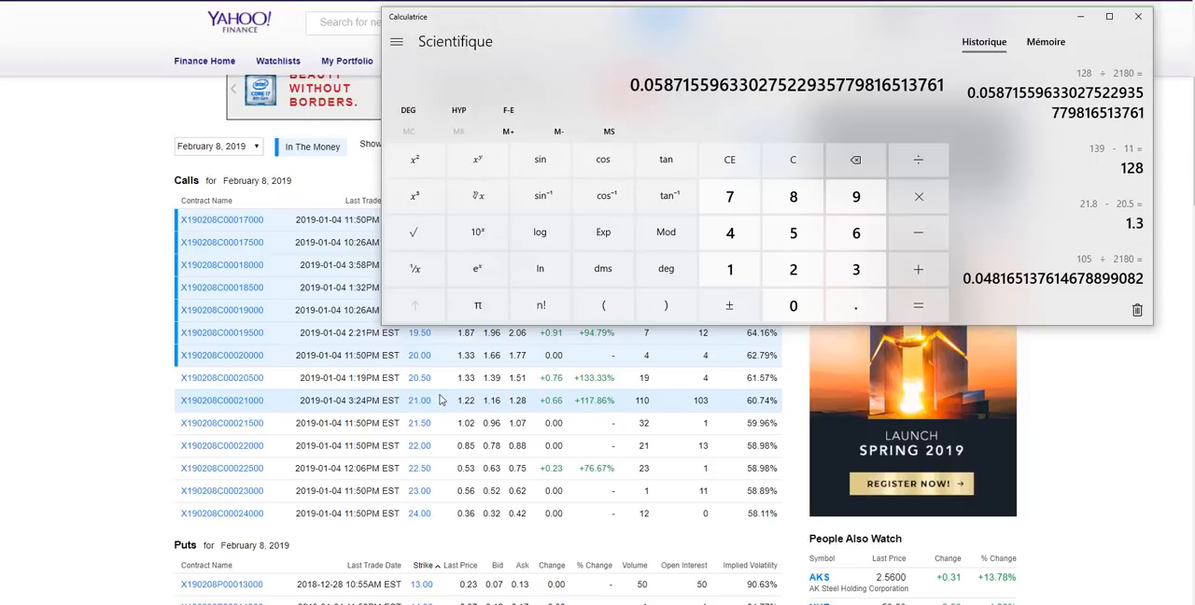
pyautogui.moveTo(855, 231)
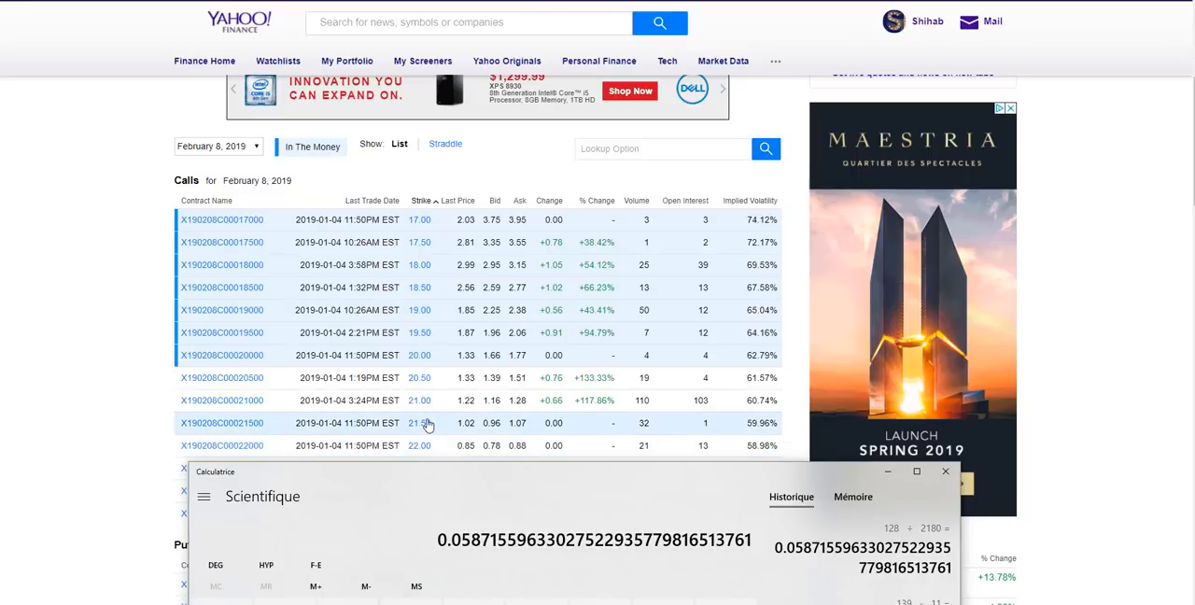
pyautogui.moveTo(411, 457)
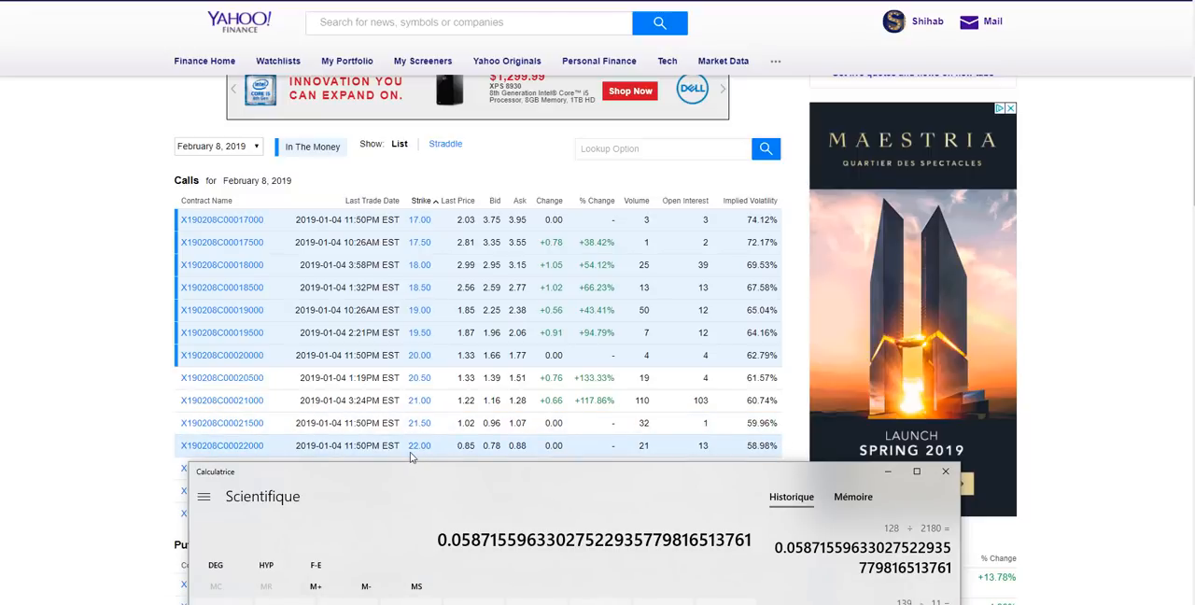
pyautogui.moveTo(511, 487)
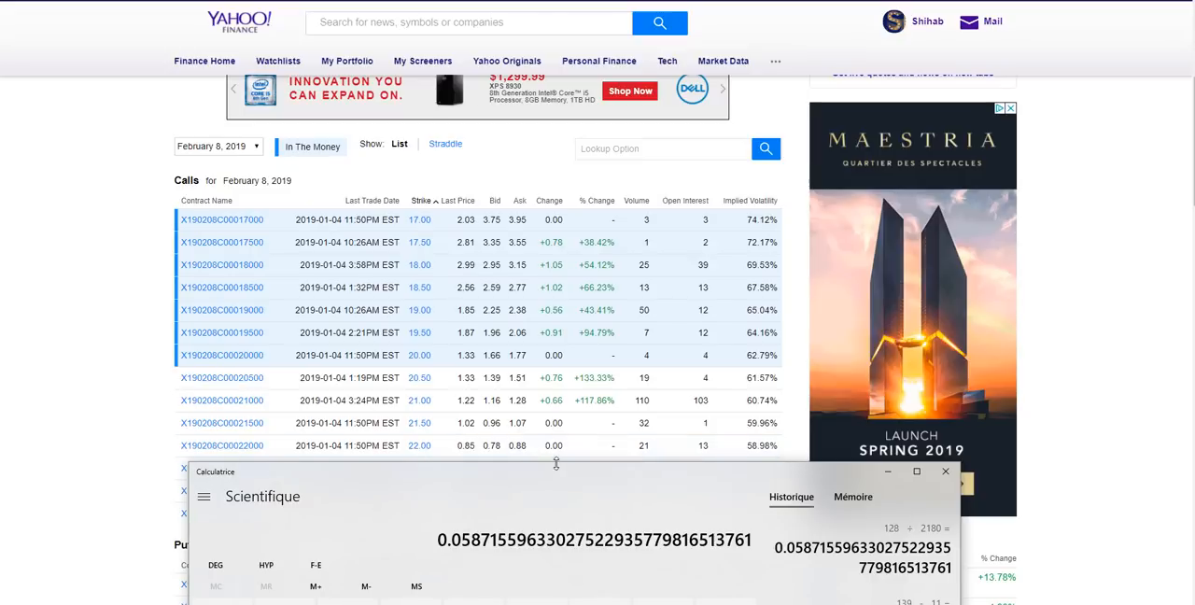
pyautogui.moveTo(500, 455)
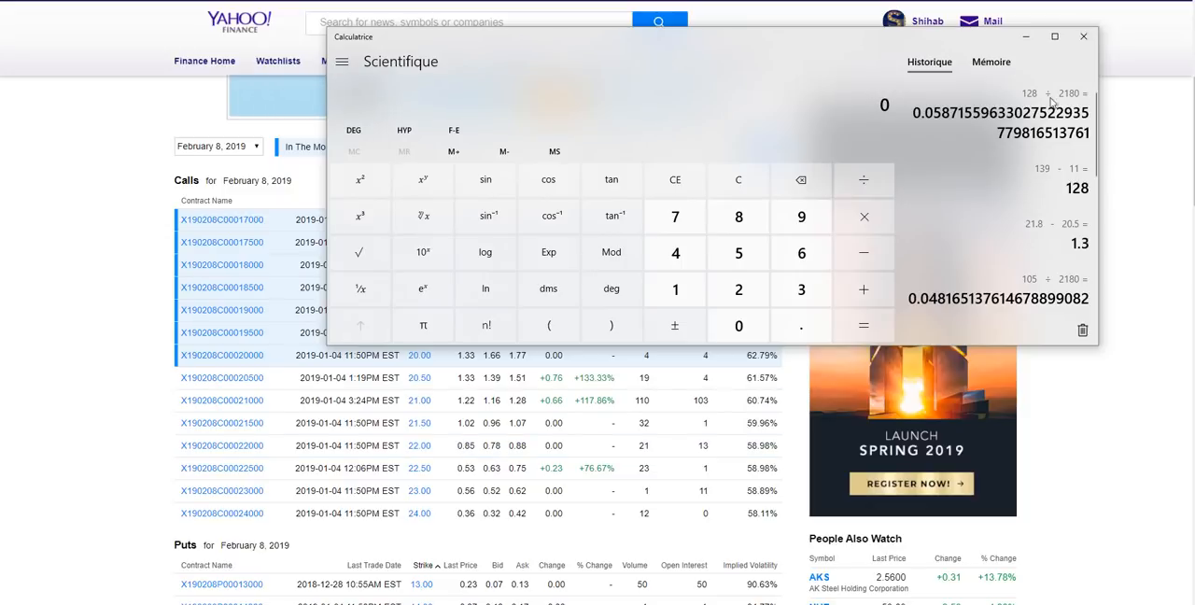
# - Minimize the calculator and scroll the US Steel options page toward the Questrade promo
pyautogui.click(1083, 36)
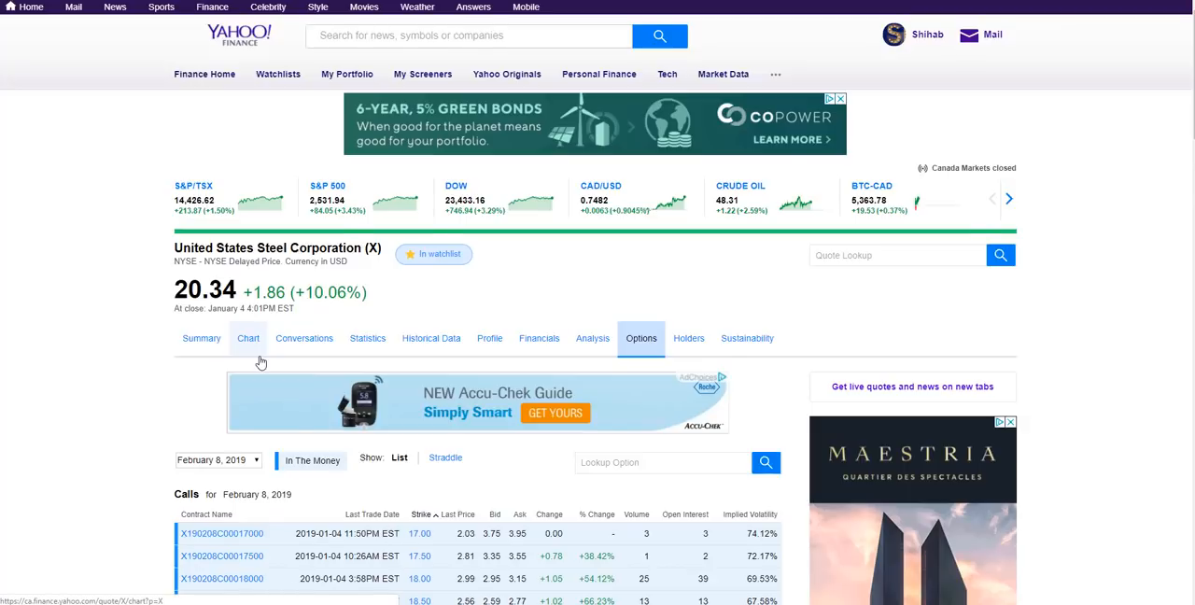
pyautogui.scroll(-3)
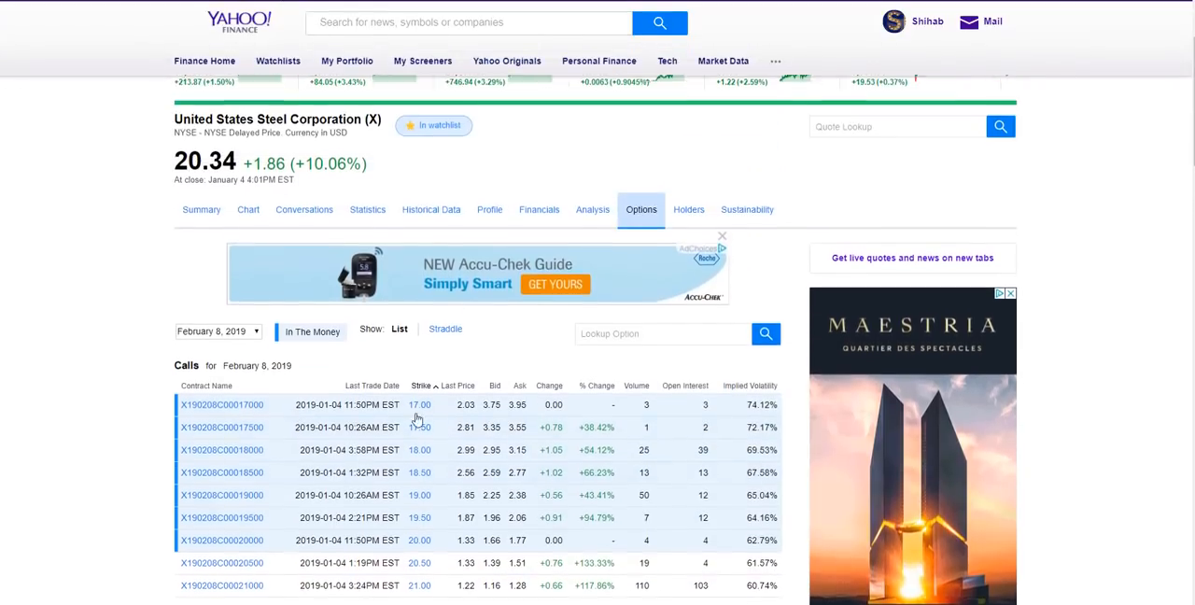
pyautogui.scroll(-3)
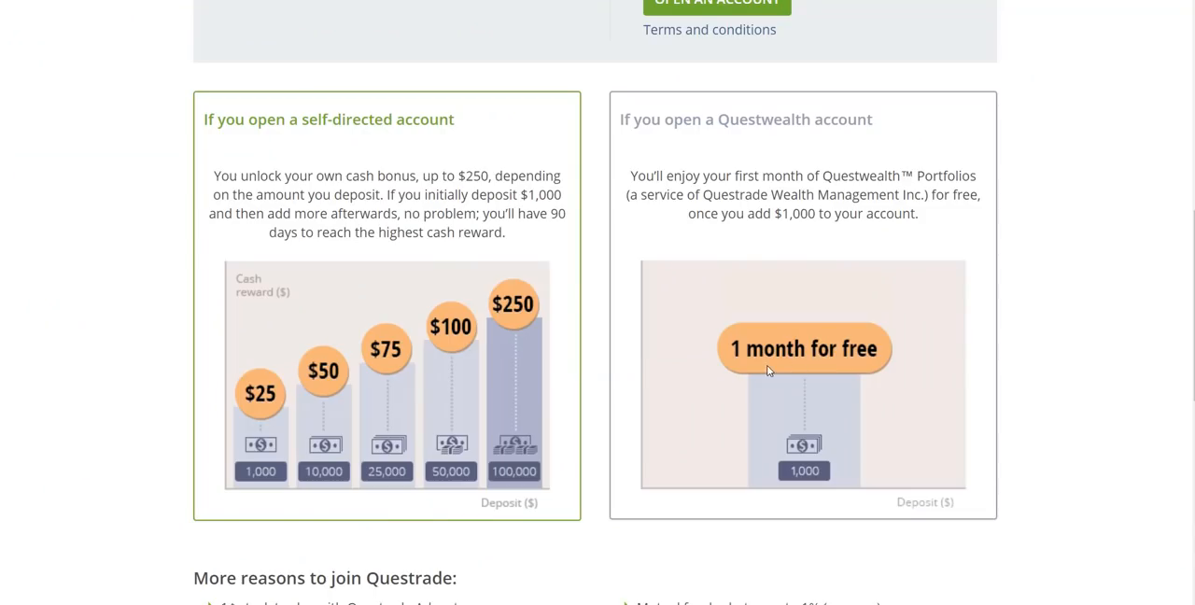
pyautogui.moveTo(728, 362)
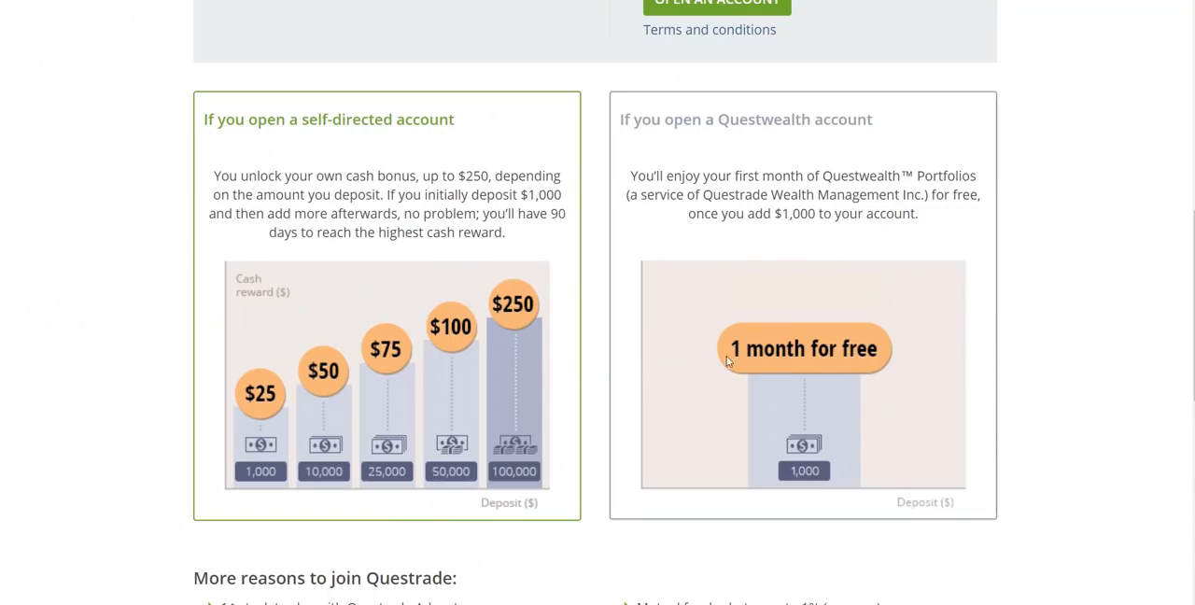
pyautogui.moveTo(530, 326)
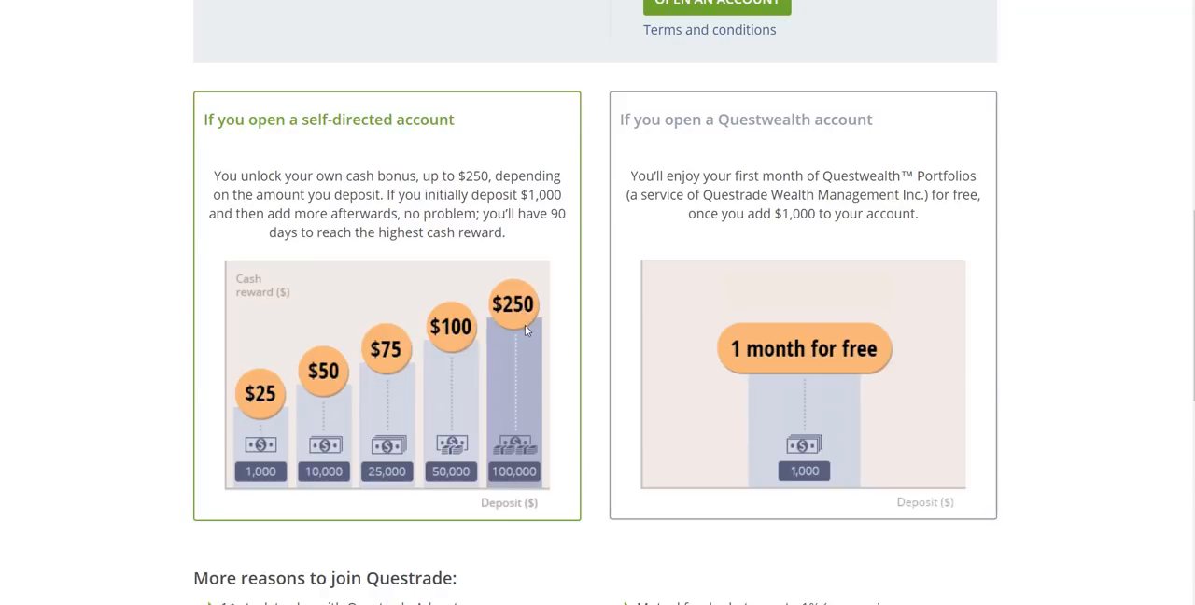
pyautogui.moveTo(395, 515)
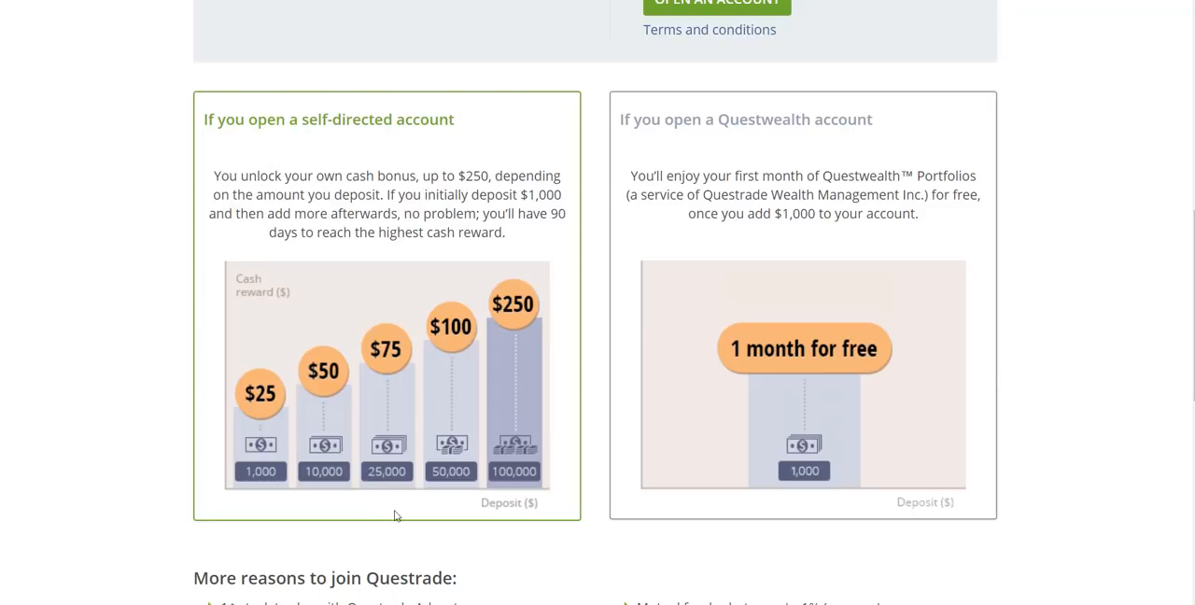
pyautogui.moveTo(482, 461)
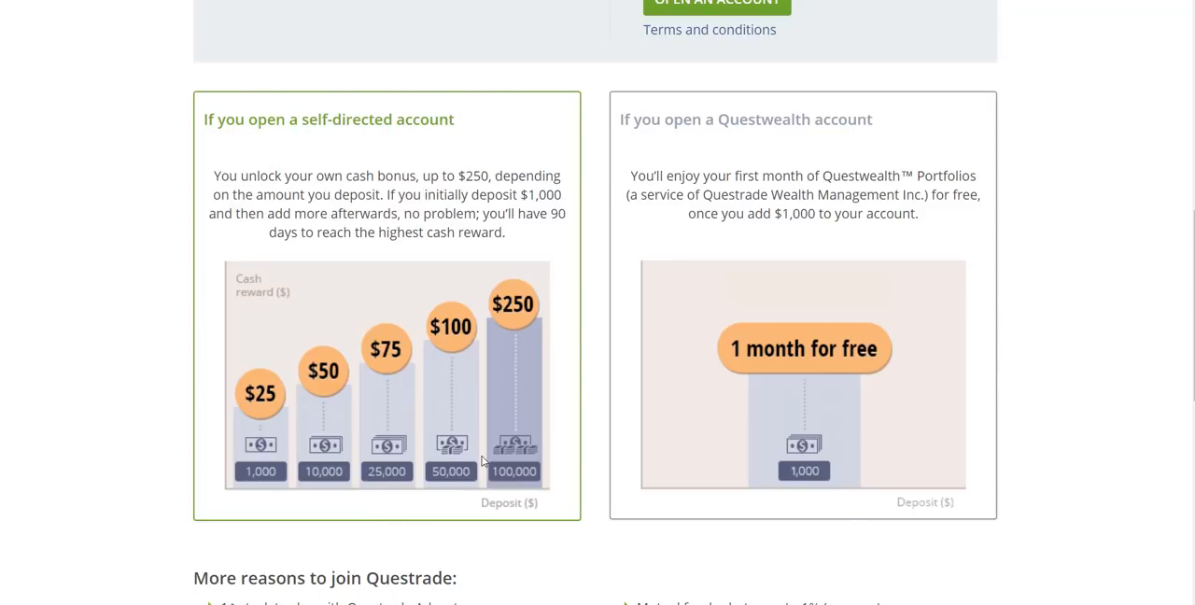